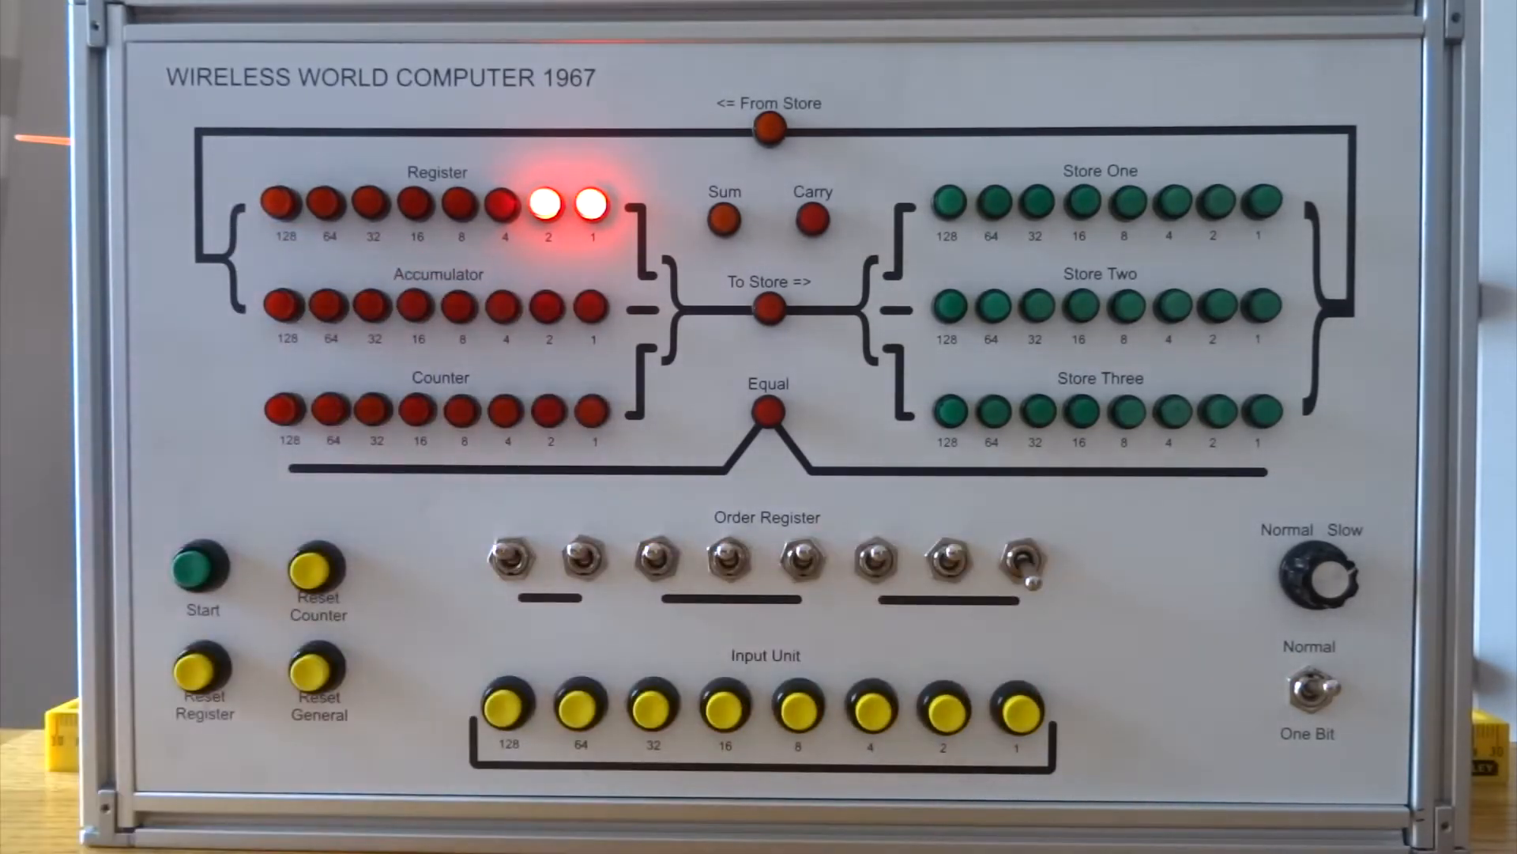
Add the register's 3 into the accumulator repeatedly, building the total 3, 6, 9.
{"action": "left_click", "coordinate": [202, 569]}
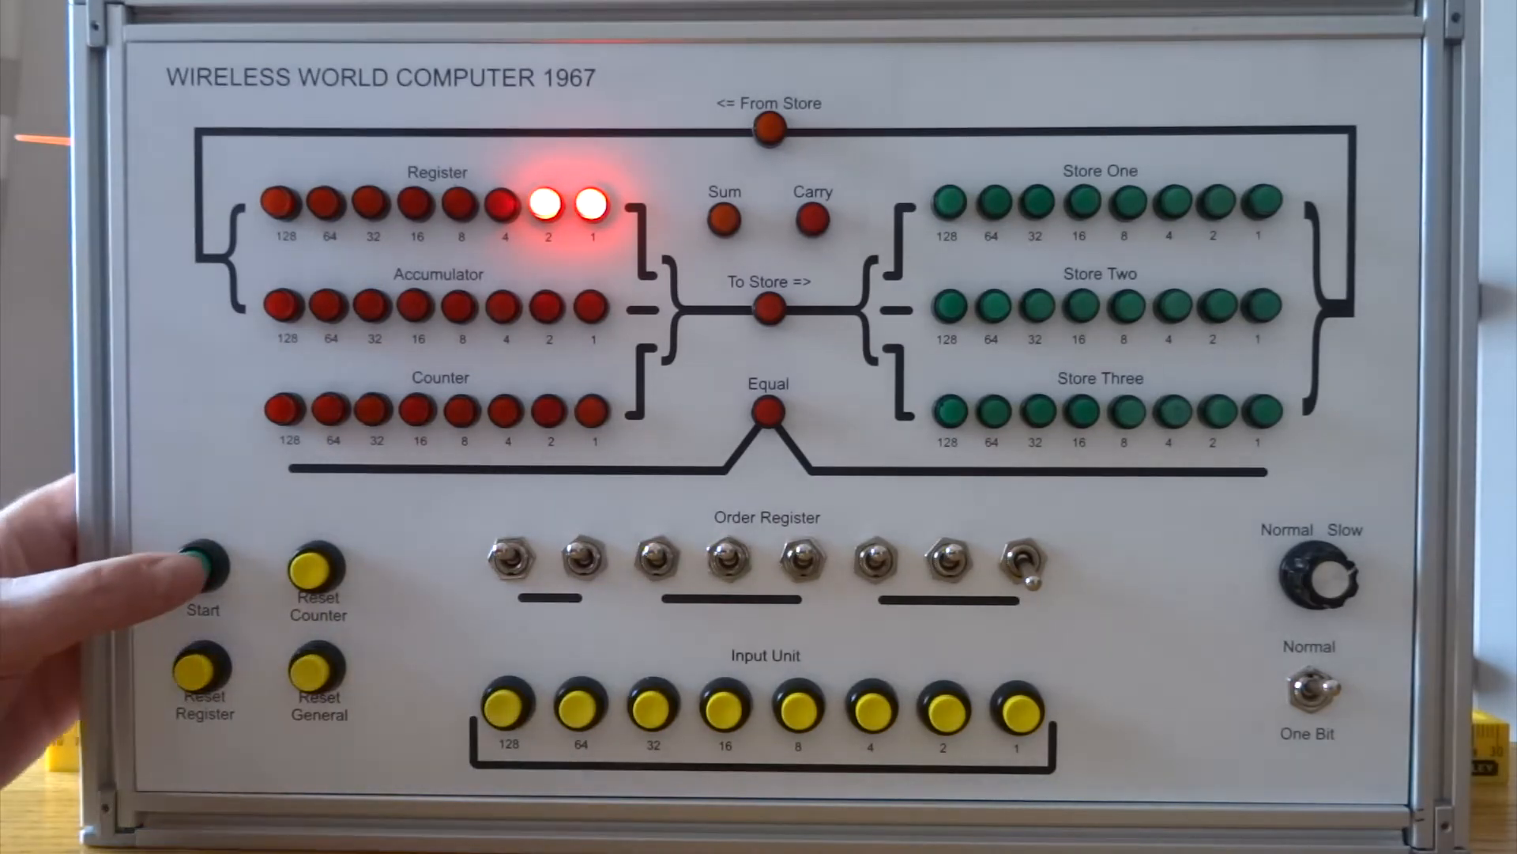
{"action": "left_click", "coordinate": [202, 569]}
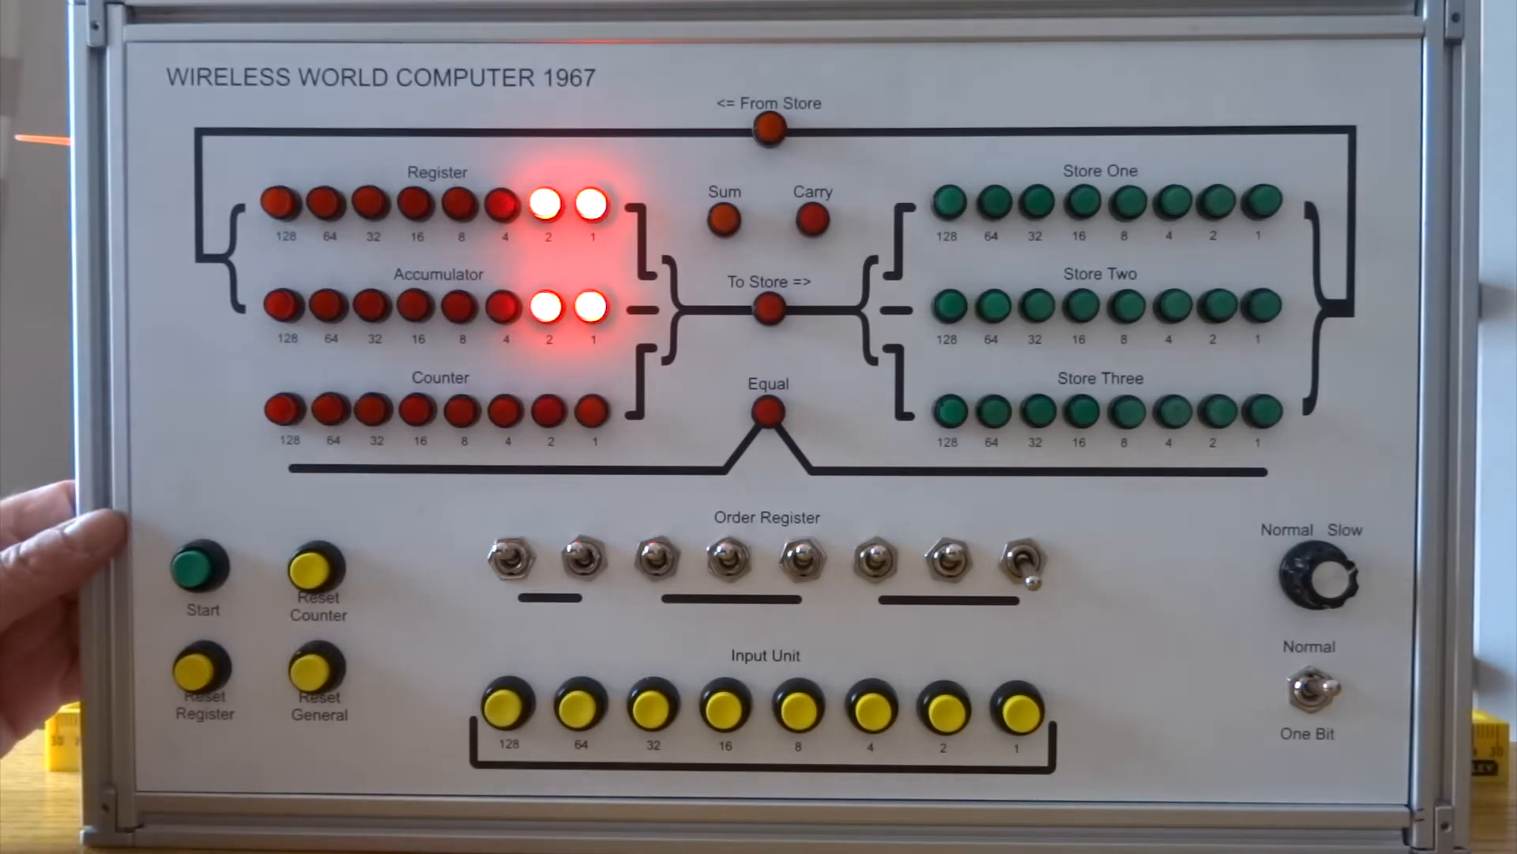
{"action": "left_click", "coordinate": [202, 561]}
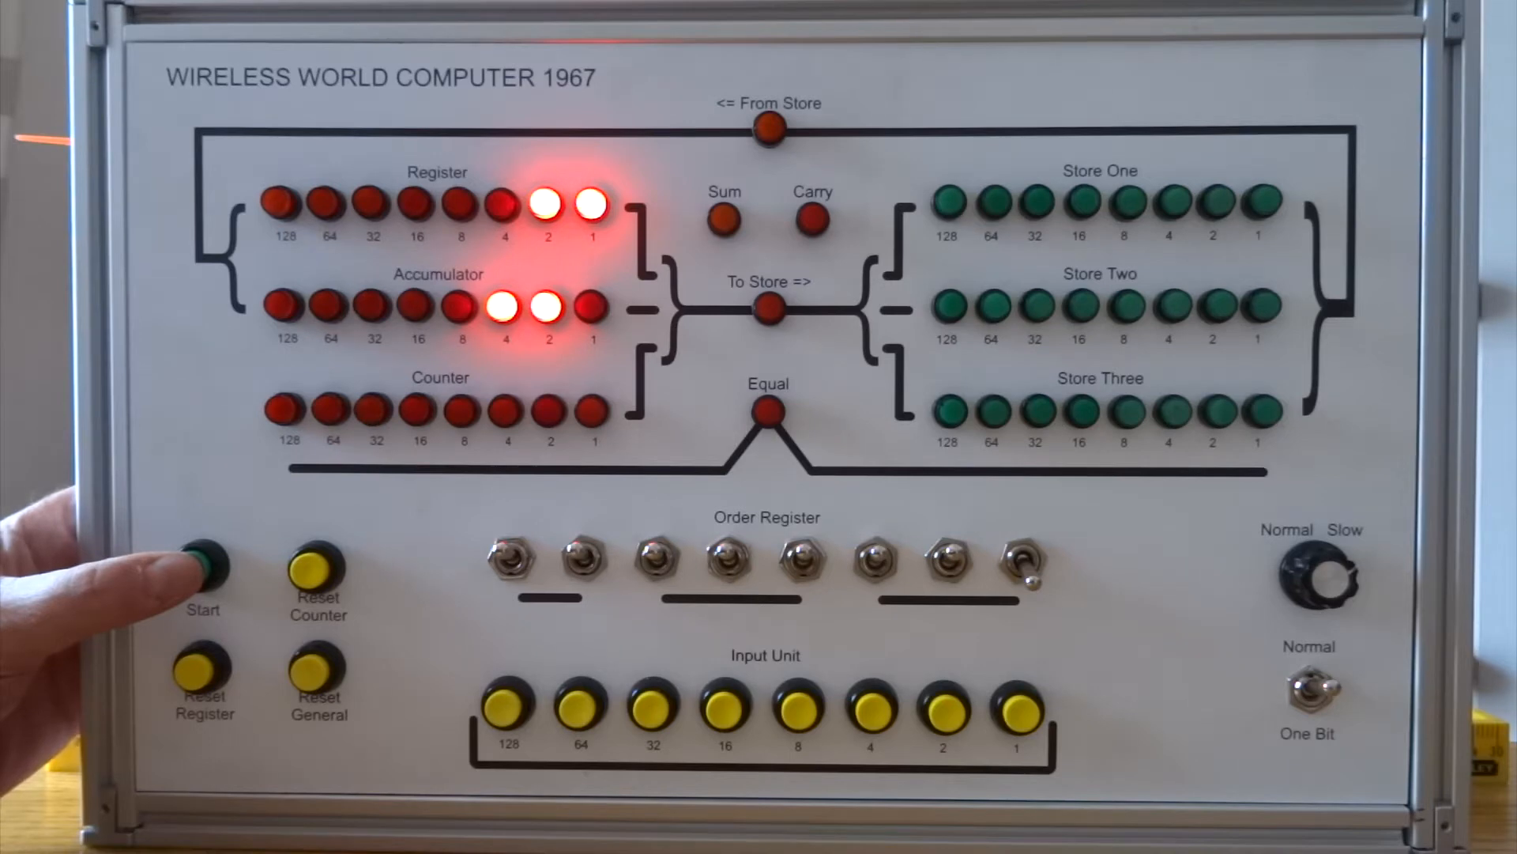
{"action": "left_click", "coordinate": [204, 561]}
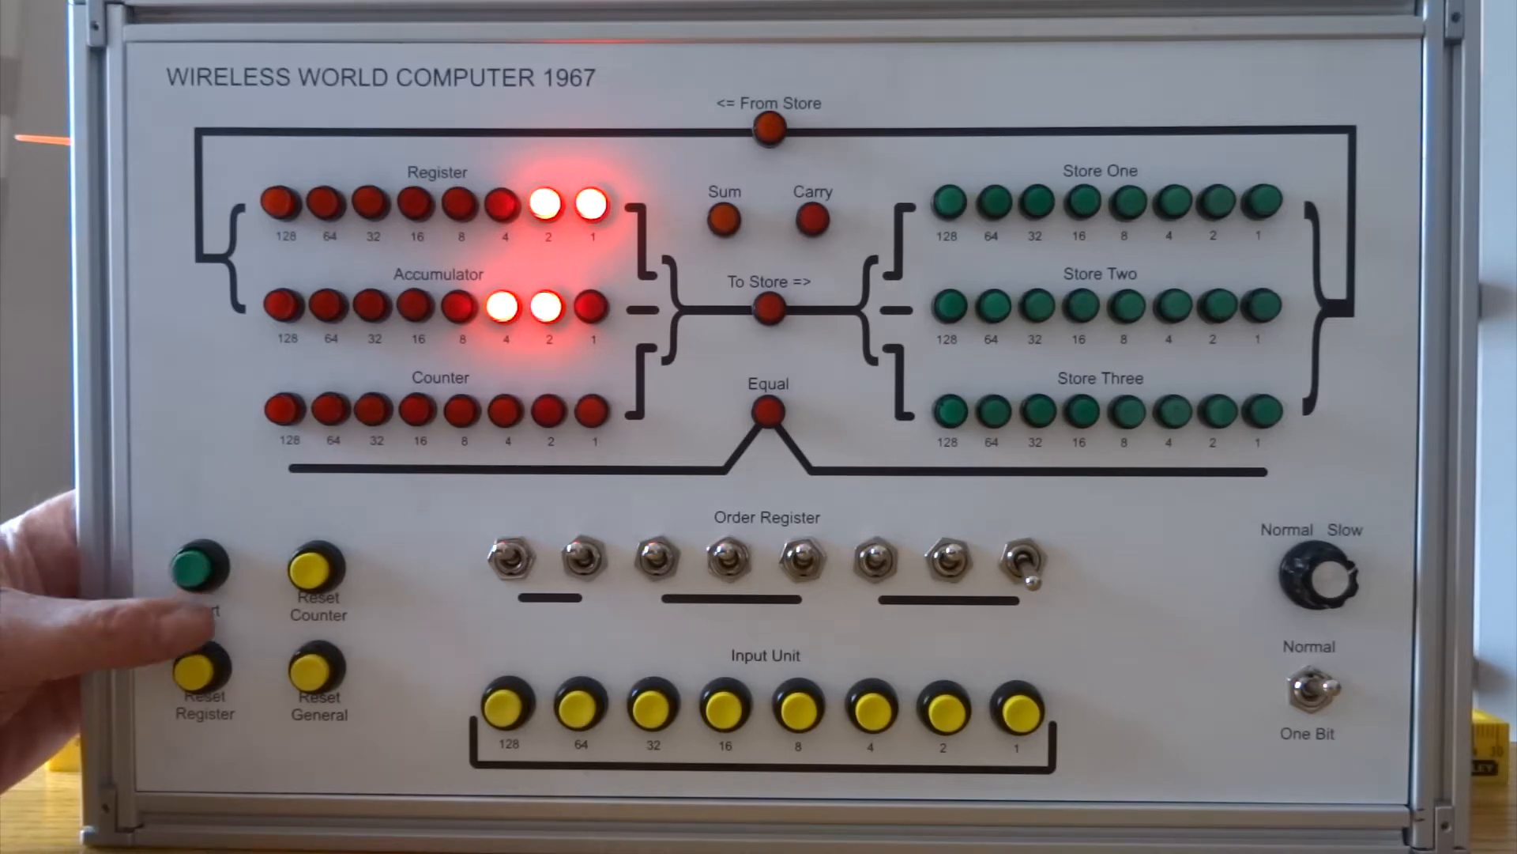
{"action": "left_click", "coordinate": [204, 571]}
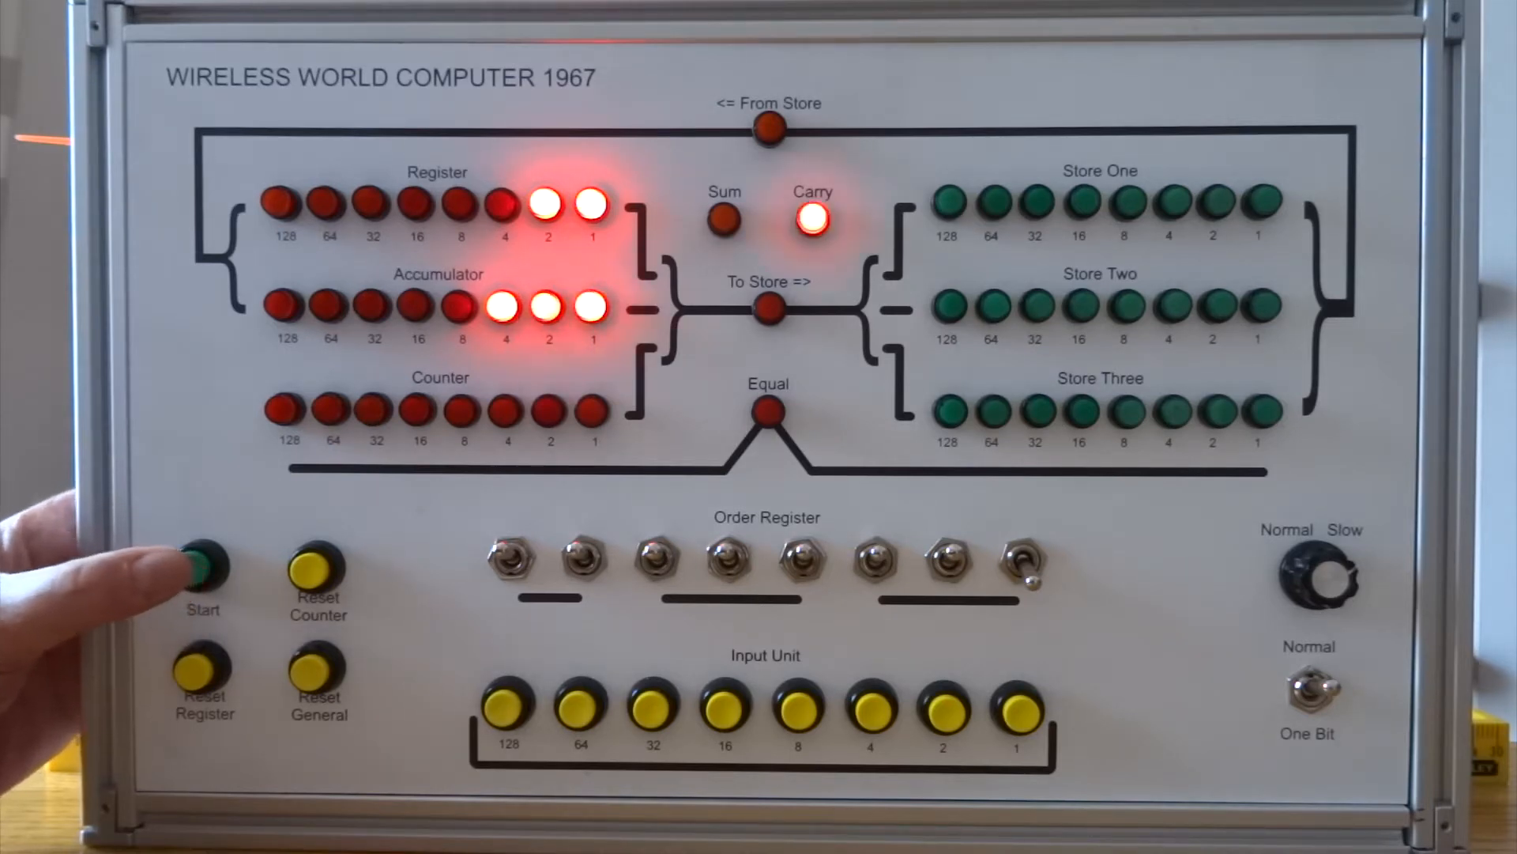
{"action": "left_click", "coordinate": [202, 566]}
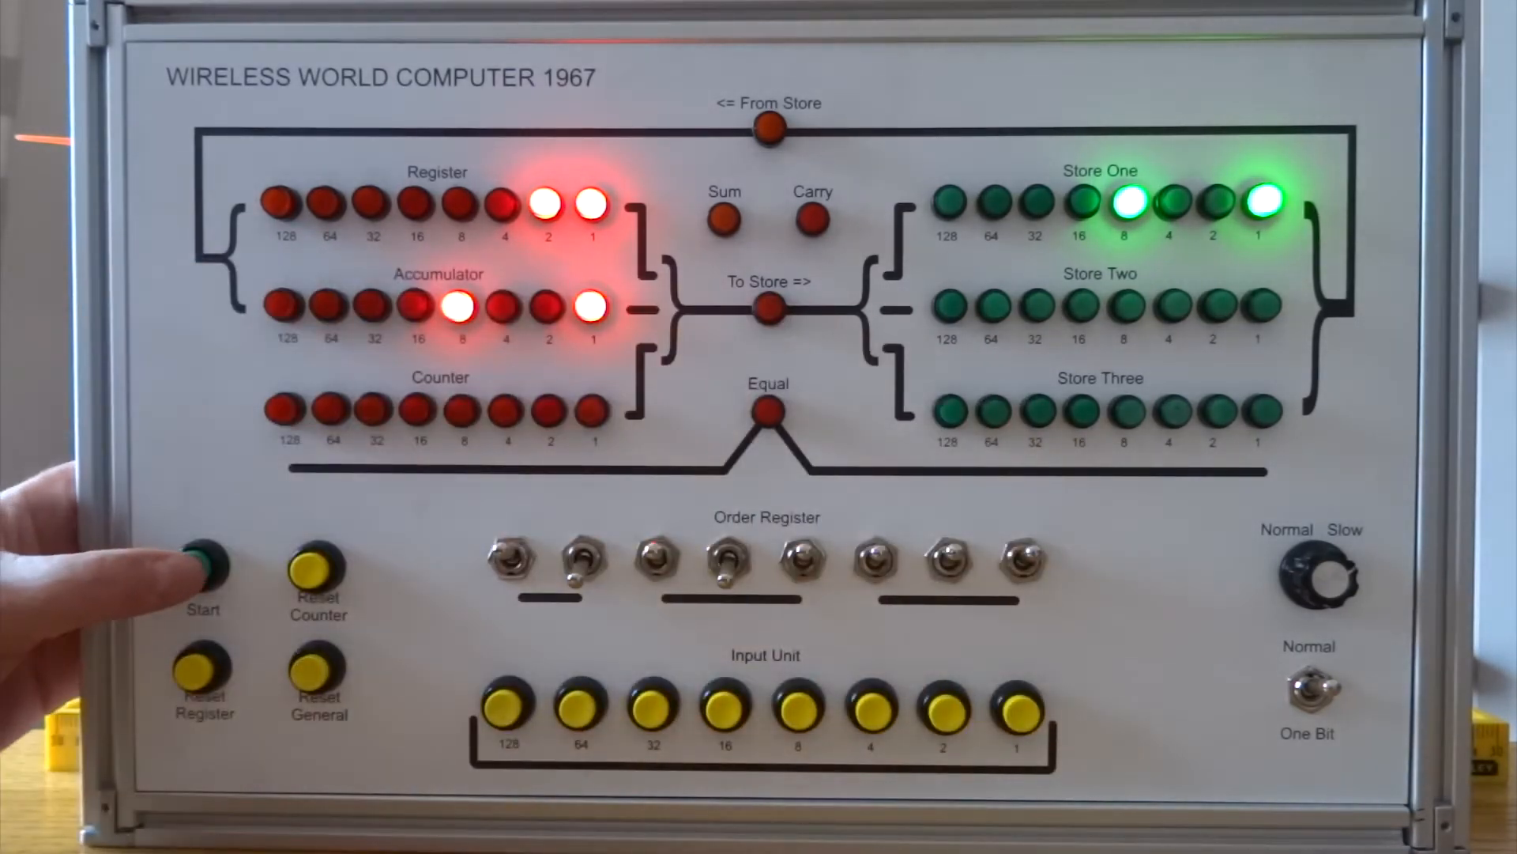
Run the 'To Store' order so the accumulator's 9 is copied into Store One.
{"action": "left_click", "coordinate": [202, 560]}
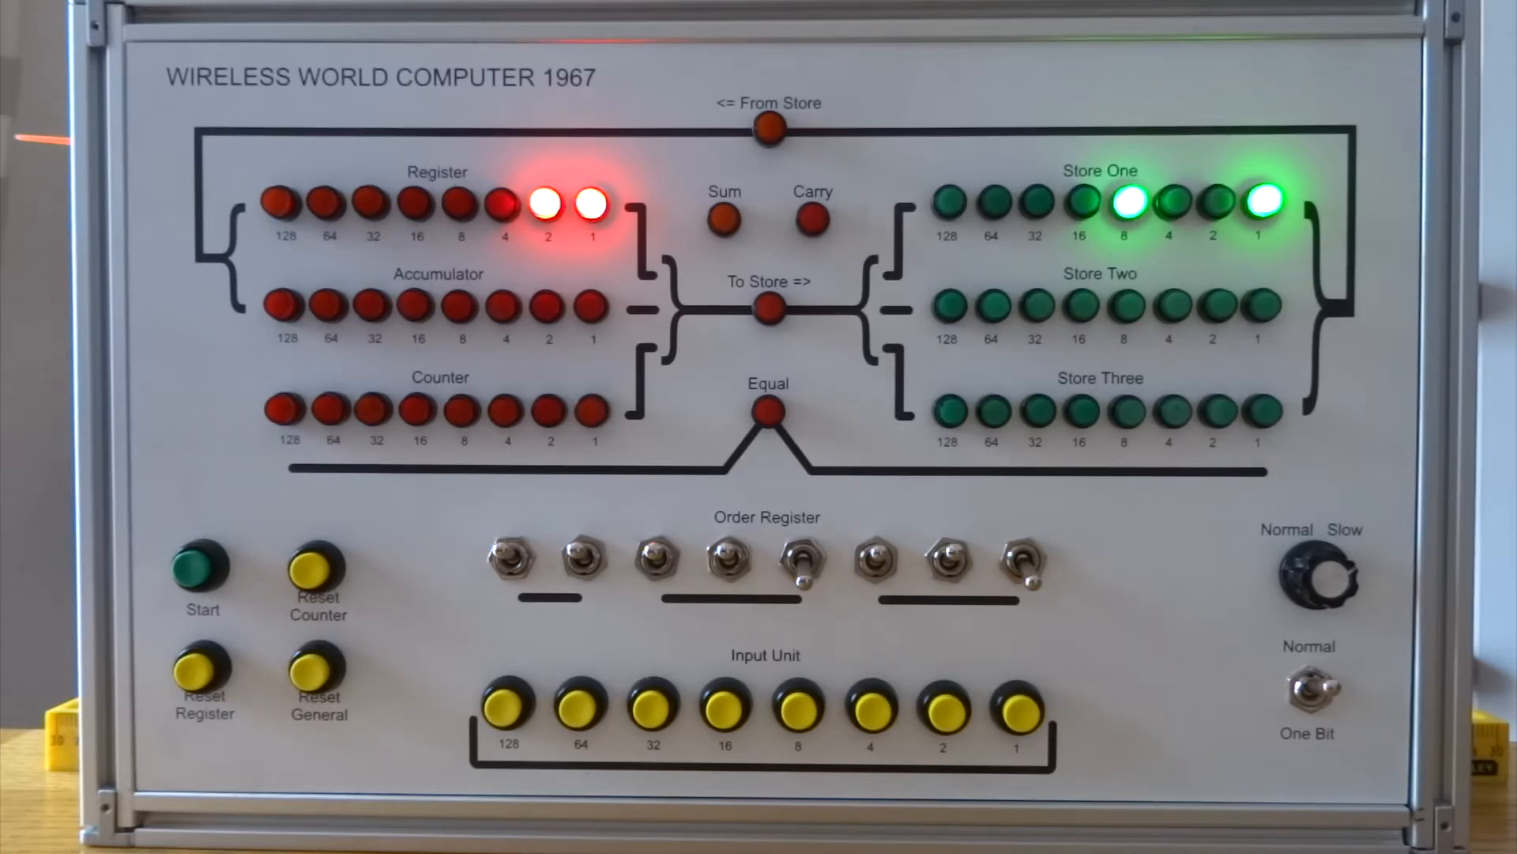
Run the multiply order so 3 times Store One's 9 counts the accumulator up to 27.
{"action": "left_click", "coordinate": [202, 566]}
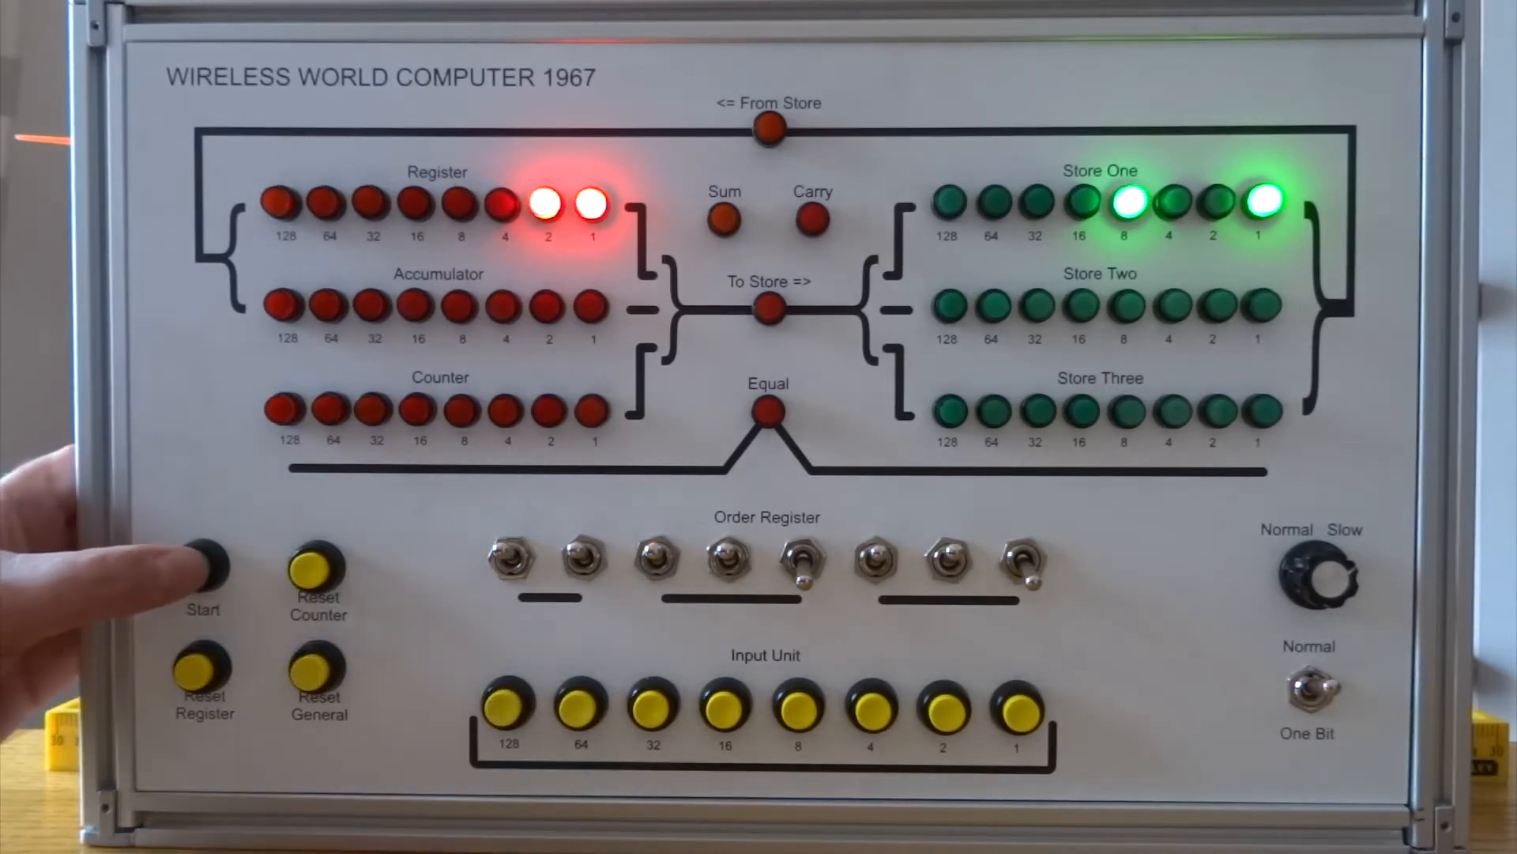
{"action": "left_click", "coordinate": [202, 567]}
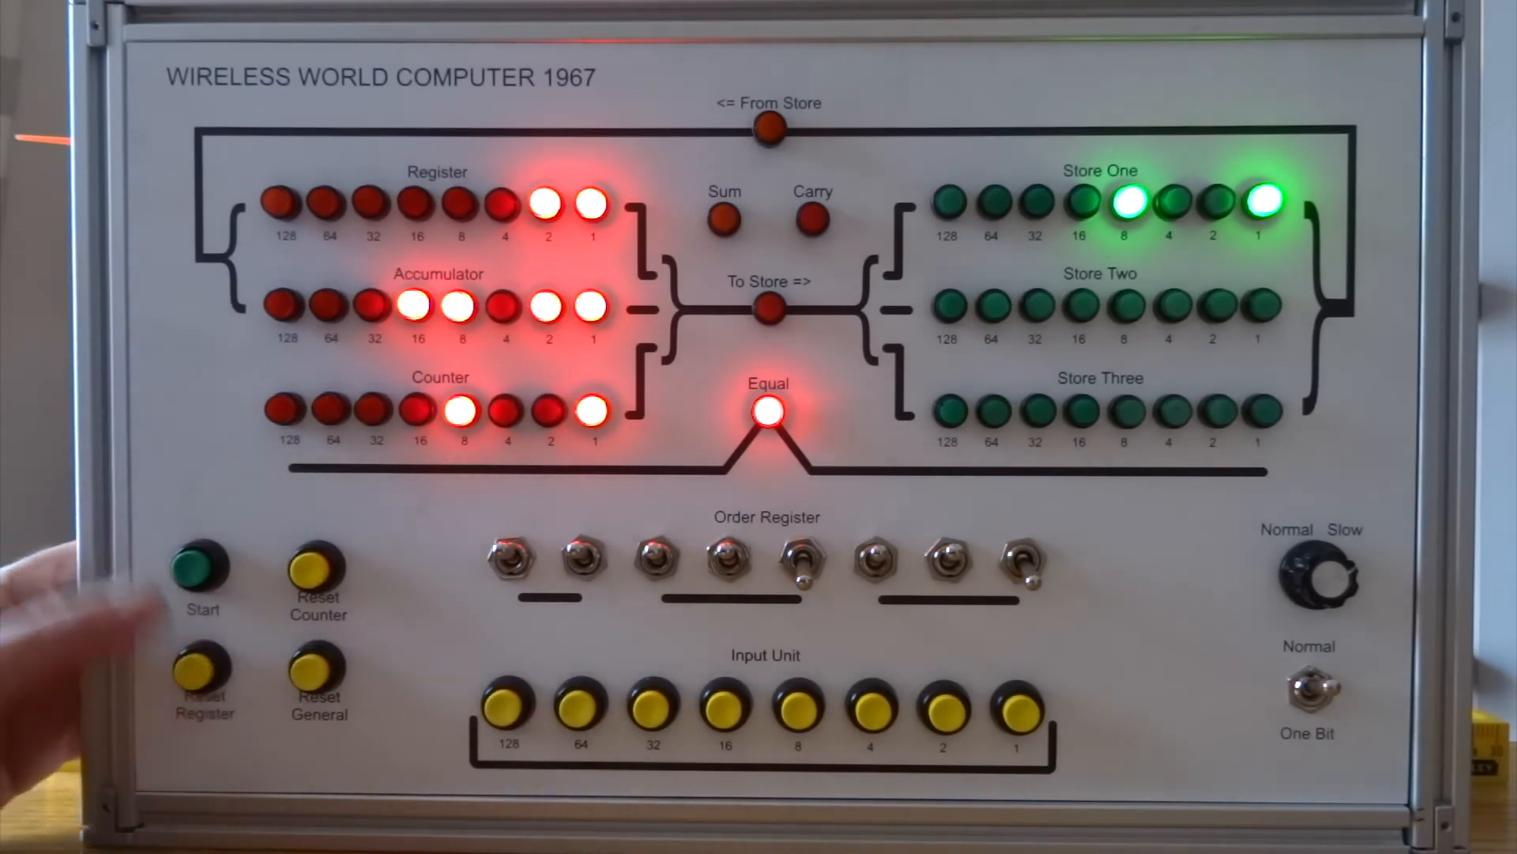
Zero the register and counter while the product 27 stays in the accumulator.
{"action": "left_click", "coordinate": [200, 569]}
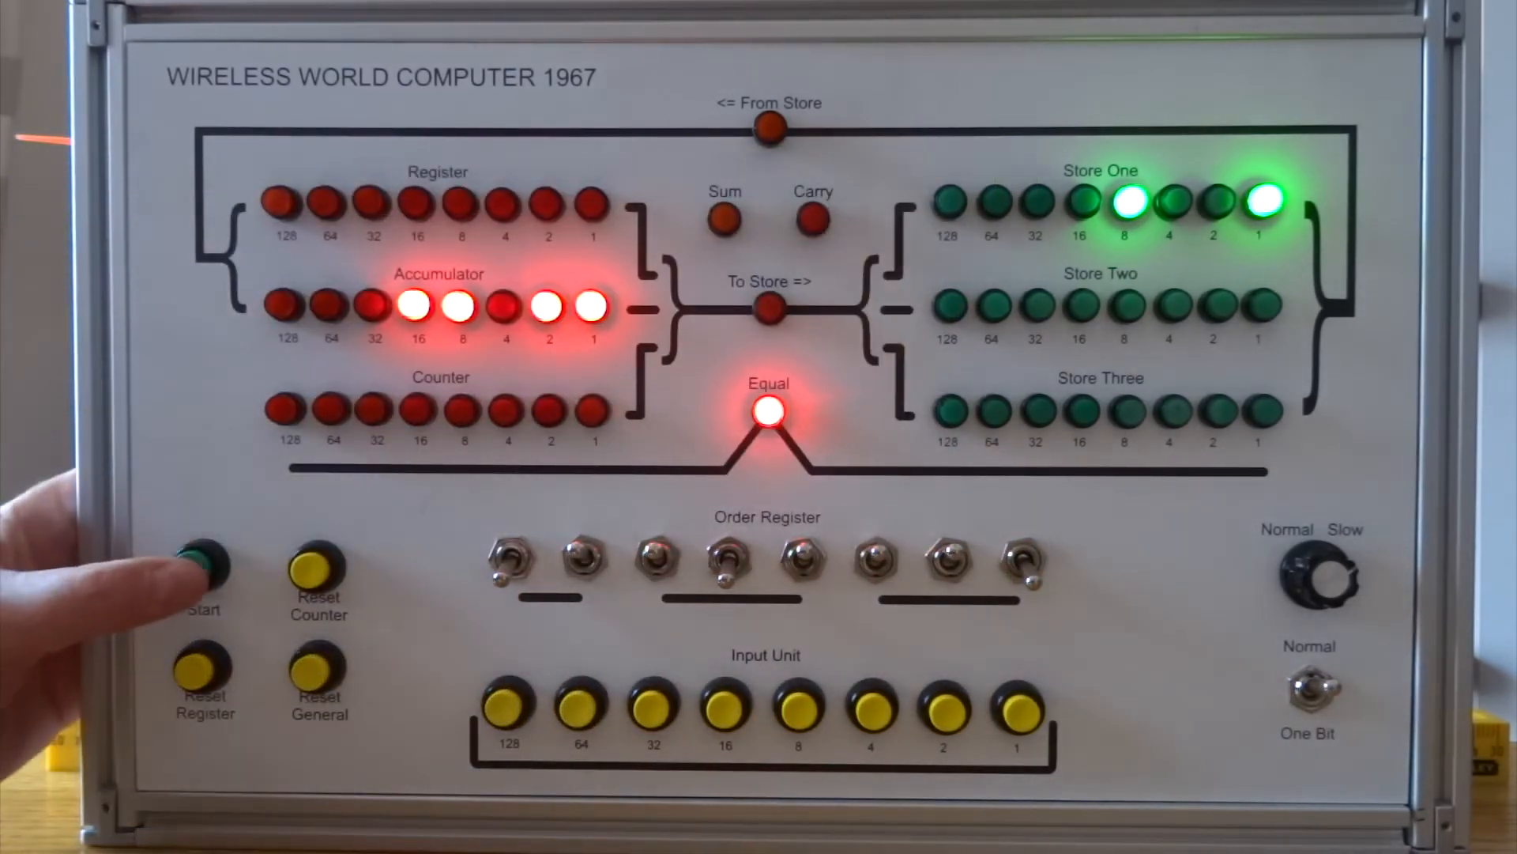
{"action": "left_click", "coordinate": [204, 570]}
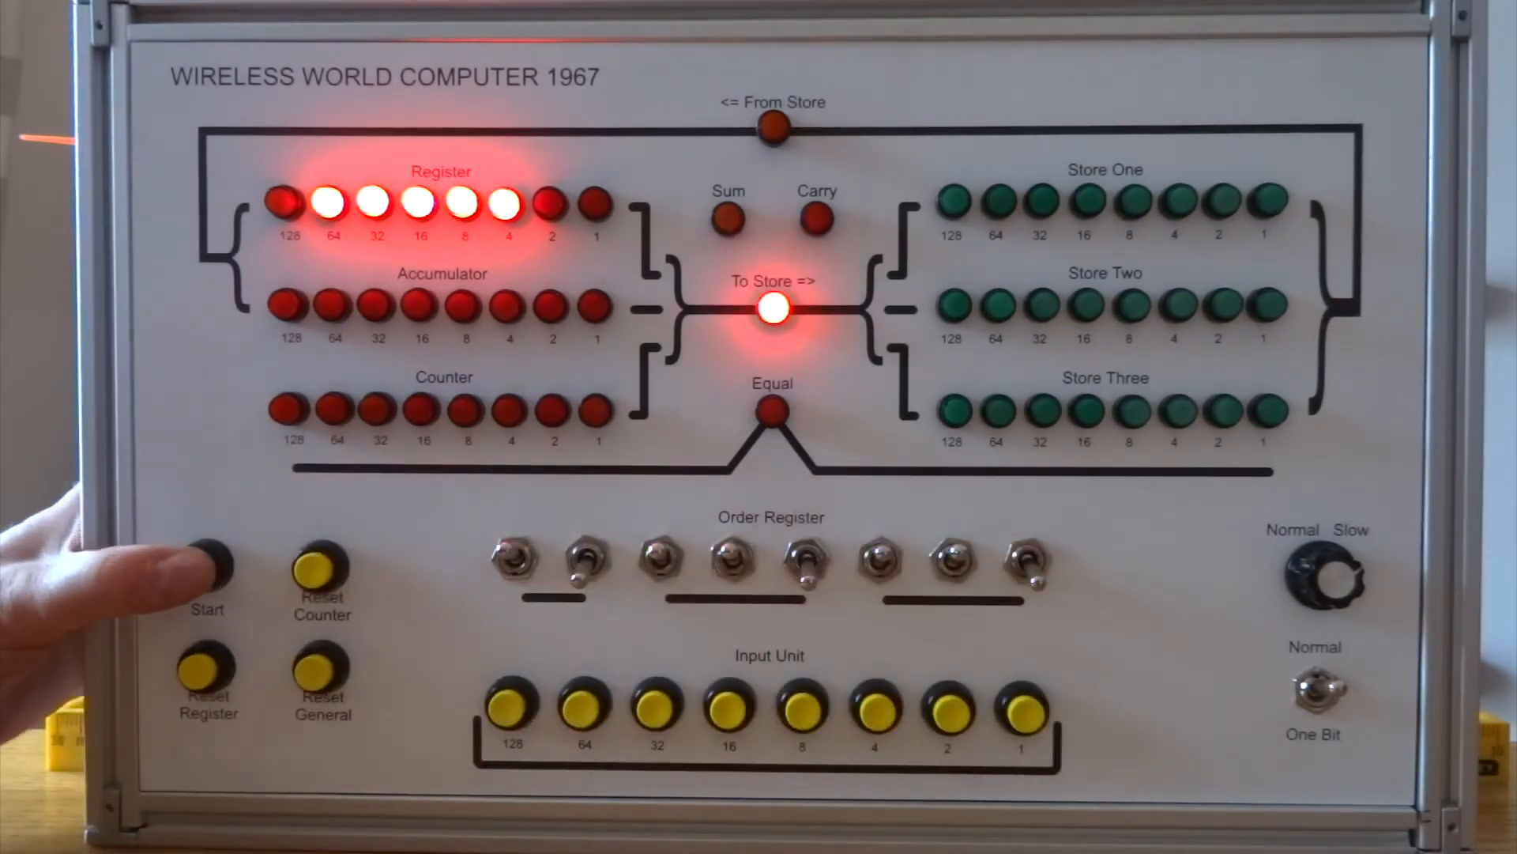
Store 124 in Store One, then start multiplying the register's 2 by it.
{"action": "left_click", "coordinate": [205, 559]}
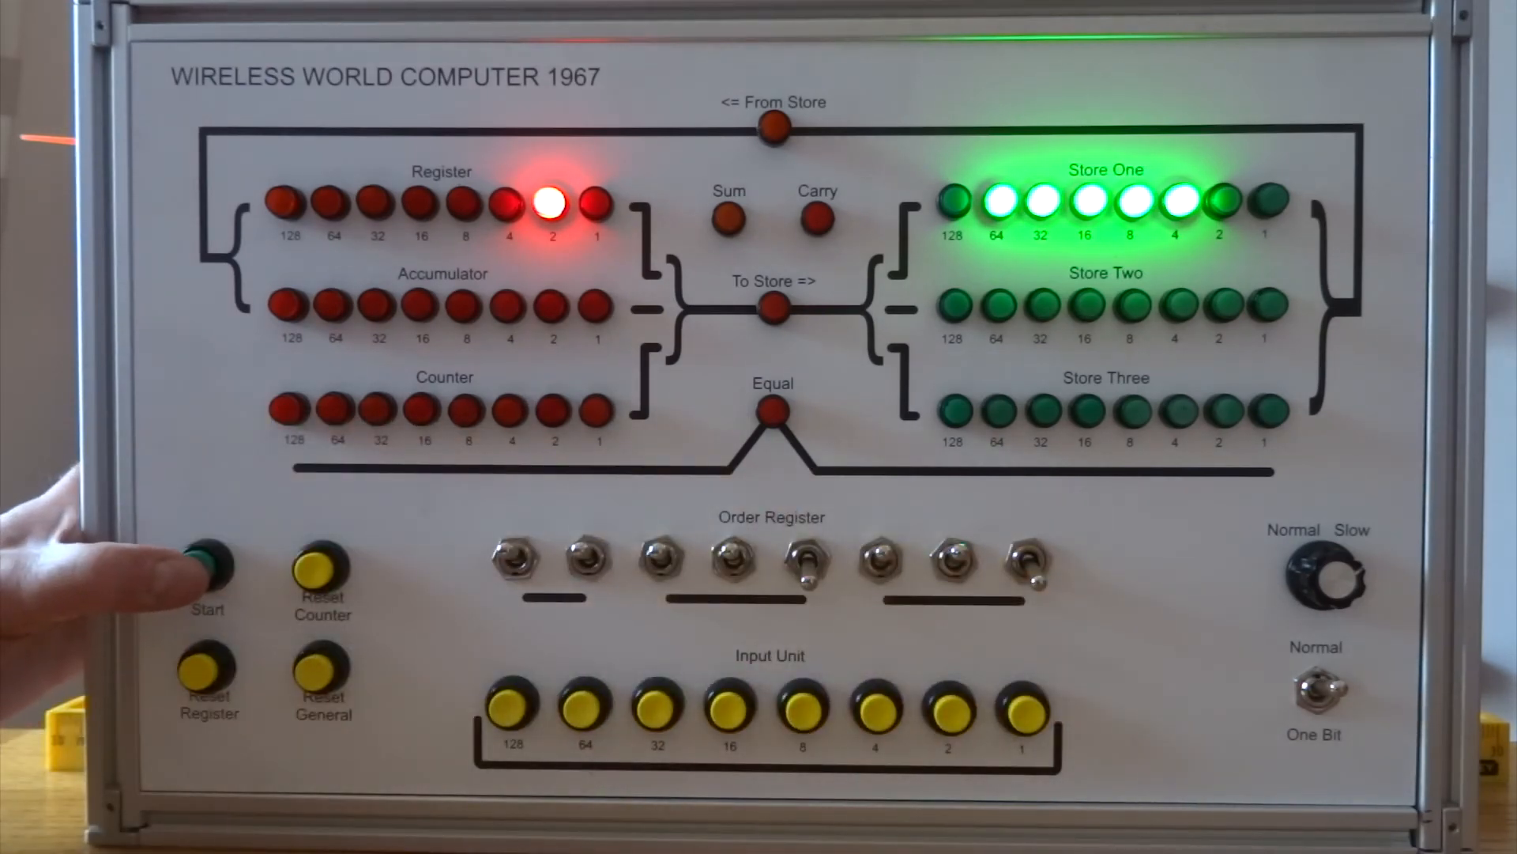
{"action": "left_click", "coordinate": [207, 570]}
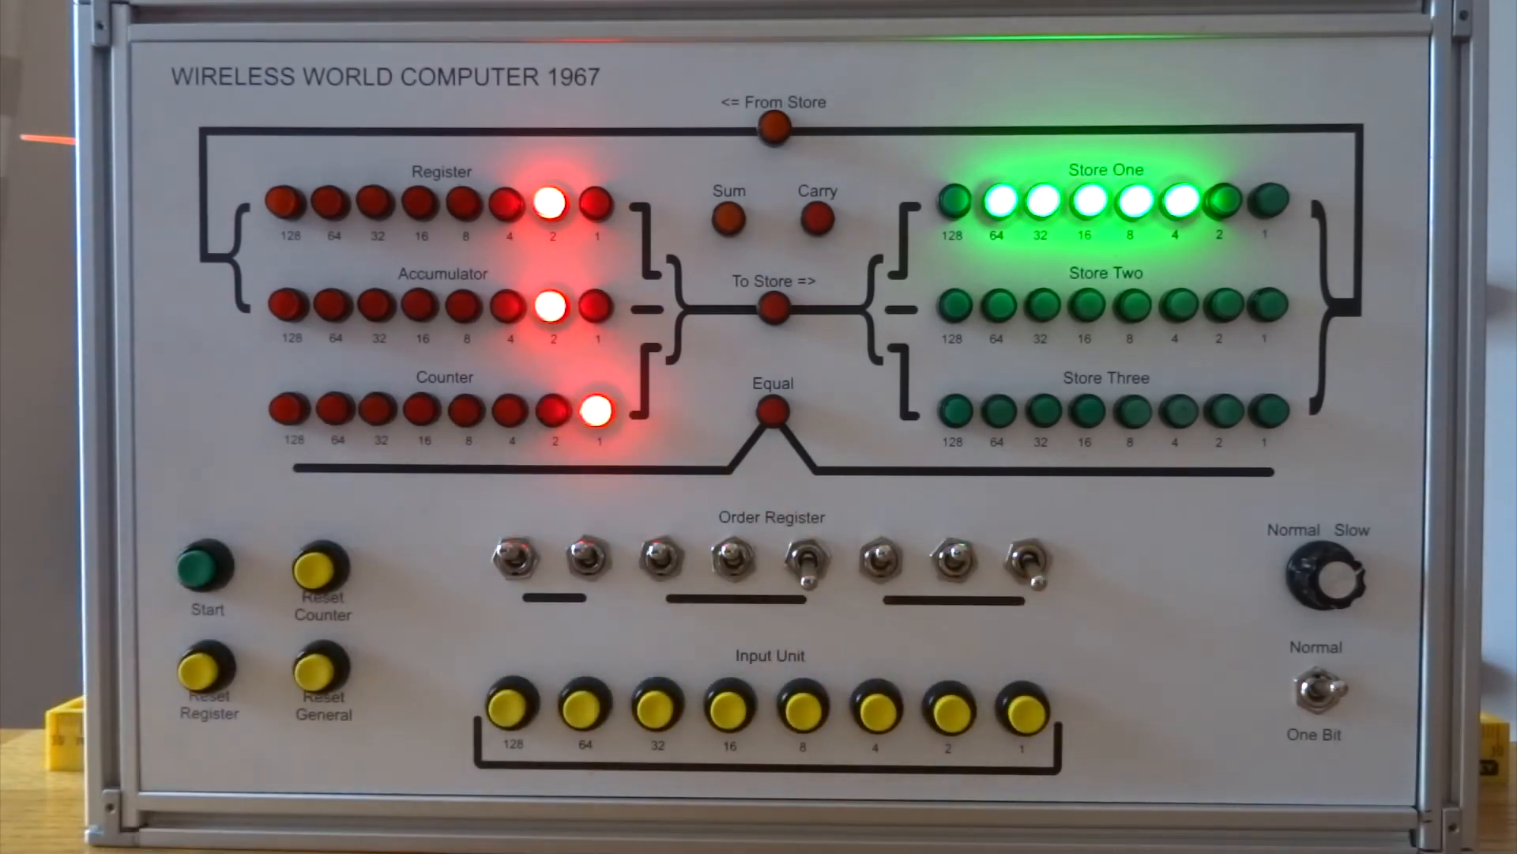